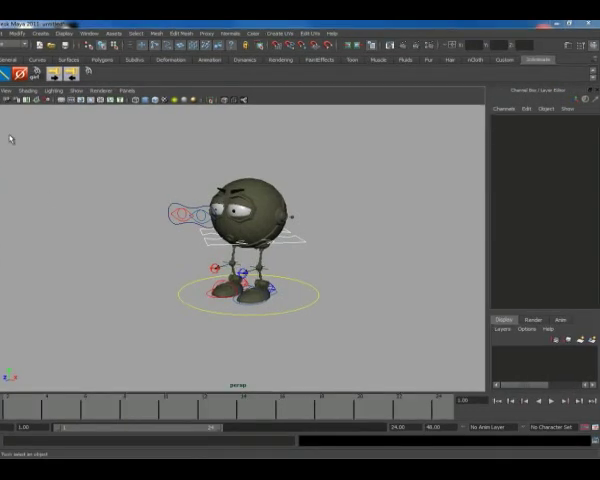
mouse_move(103, 127)
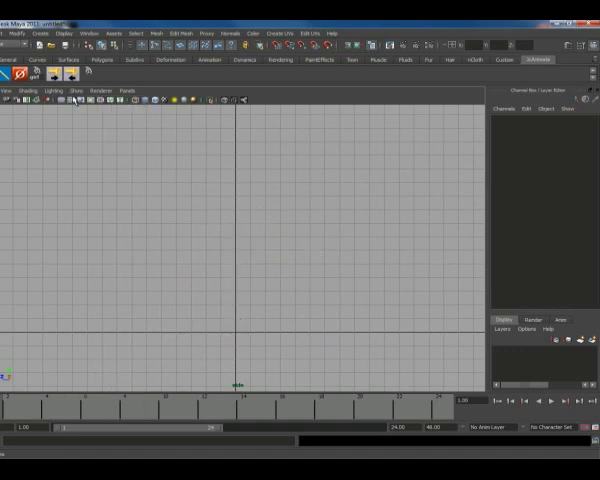
Switch the viewport to the Four View panel layout
click(86, 91)
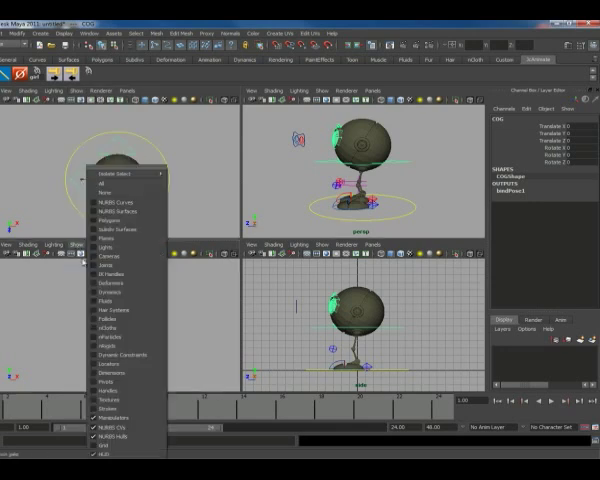
mouse_move(120, 218)
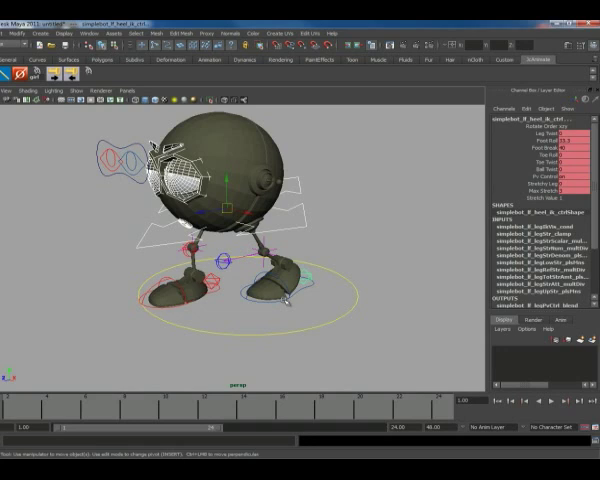
Pick the left heel control's foot attributes in the Channel Box for editing
click(270, 285)
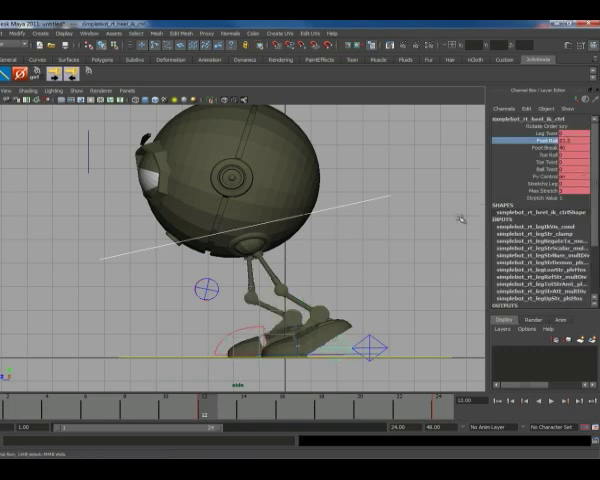
Change the right heel's Foot Roll at frame 12 and key it
click(290, 340)
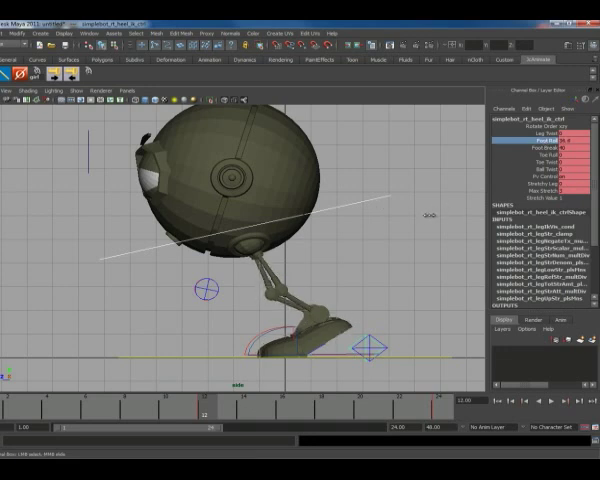
click(275, 355)
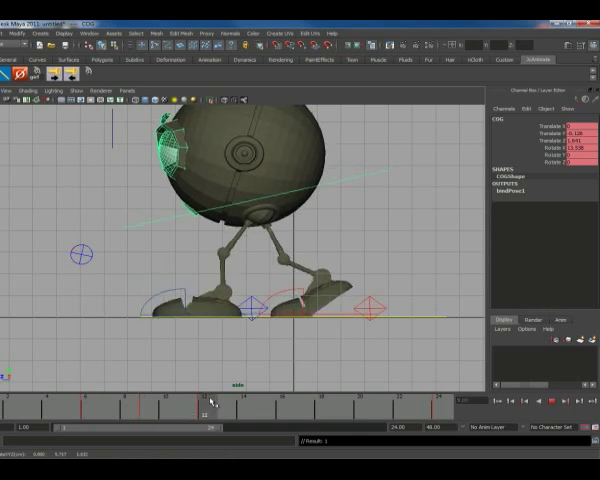
Scrub the Time Slider through the walk and move to another pose frame
drag(207, 410, 123, 410)
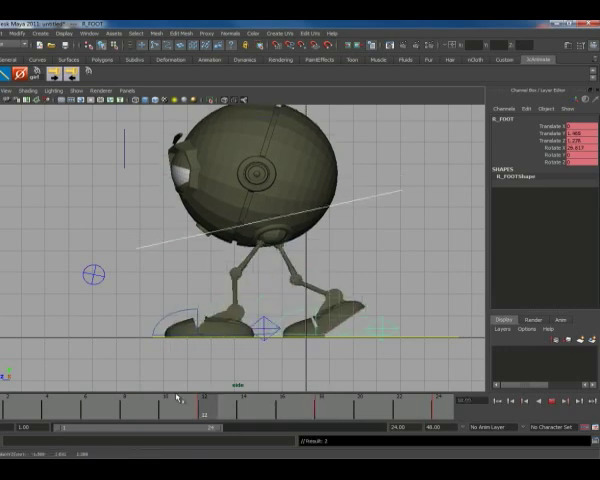
click(305, 410)
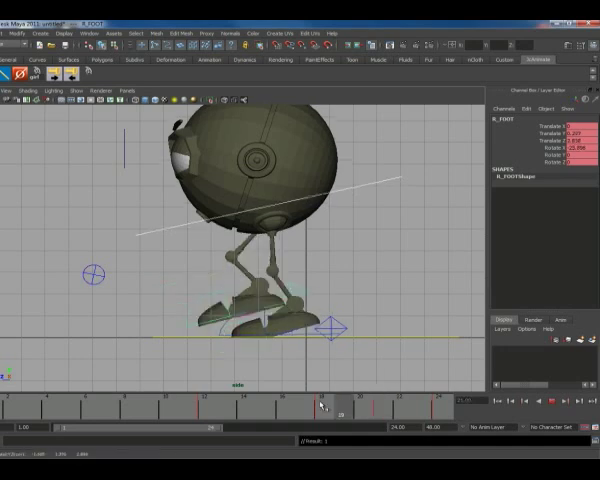
Review the right foot motion and go to frame 24, the cycle's end
drag(325, 408, 358, 408)
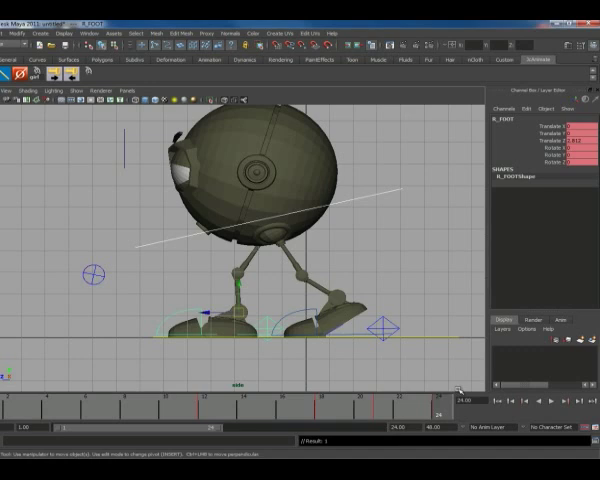
click(530, 400)
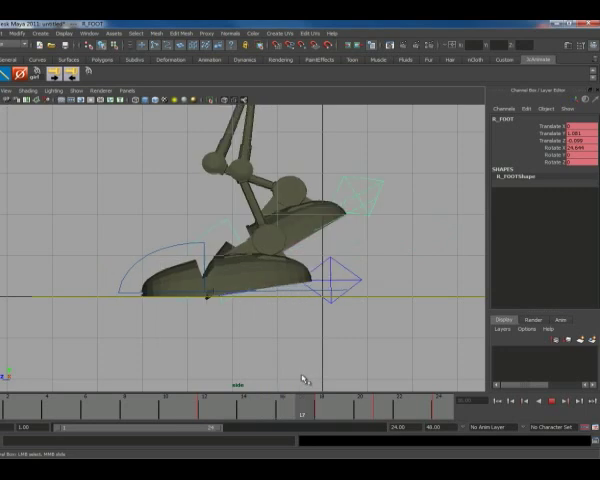
Key the right foot's heel-lifting tilt at frame 17
click(318, 410)
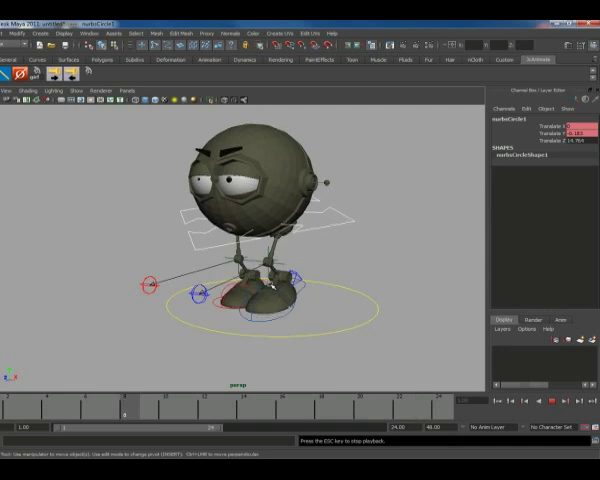
Set a key on nurbsCircle1's height and forward position
click(543, 401)
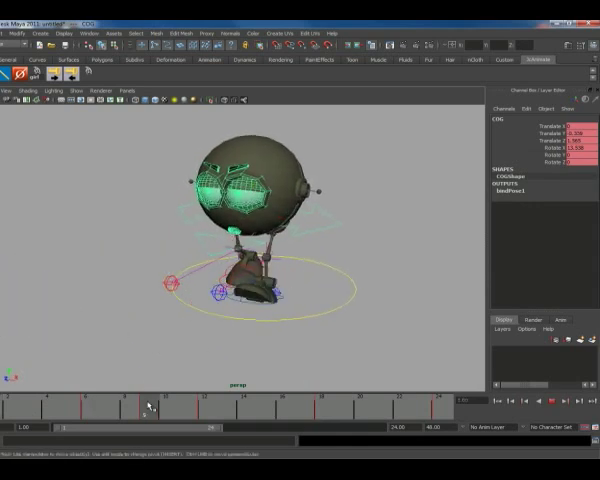
Scrub to the later cycle frames where the COG rotation is keyed
drag(150, 407, 5, 407)
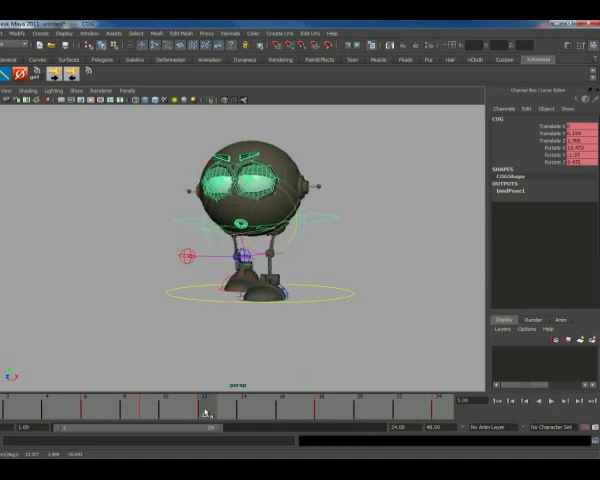
click(203, 411)
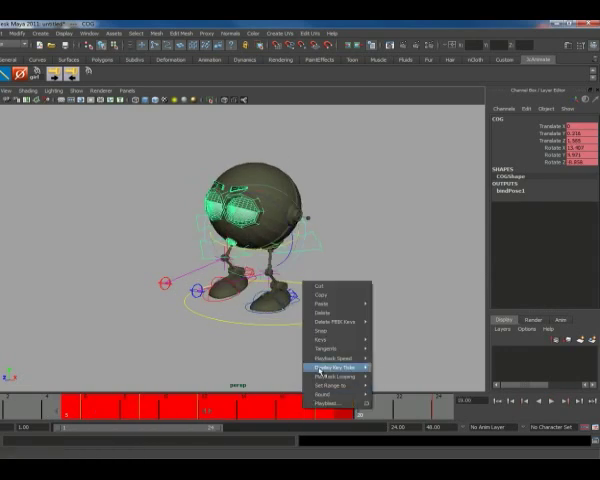
Adjust playback options from the time slider's right-click menu
click(332, 372)
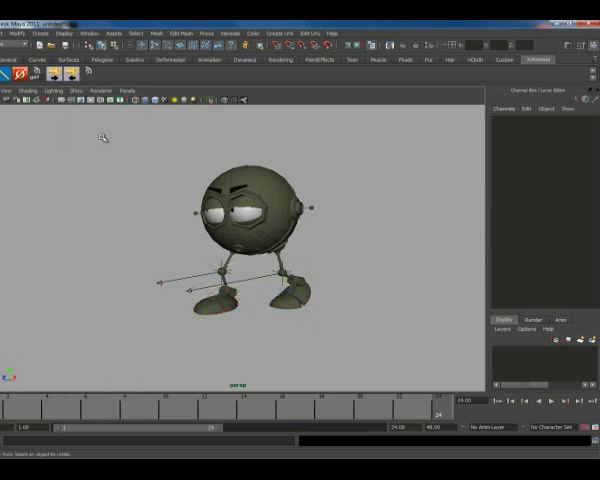
Set the viewport Show menu to None, then re-enable Polygons
click(91, 90)
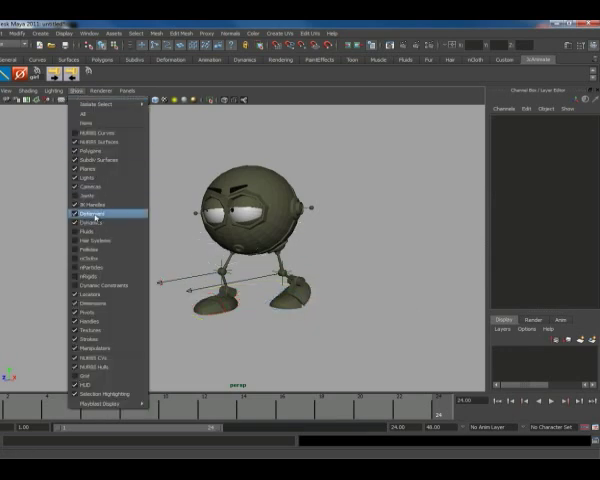
mouse_move(105, 242)
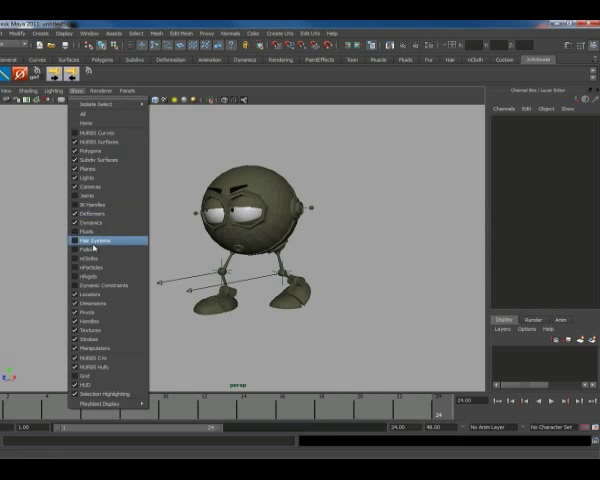
mouse_move(90, 248)
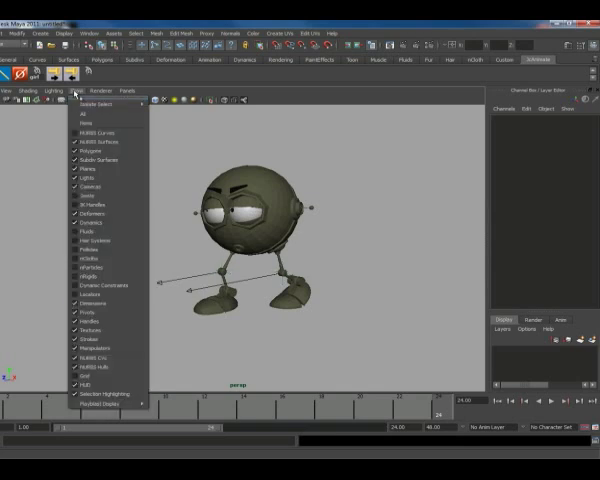
mouse_move(95, 219)
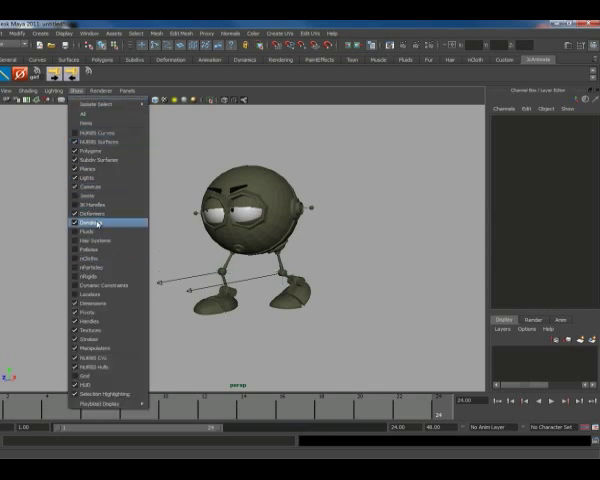
click(82, 120)
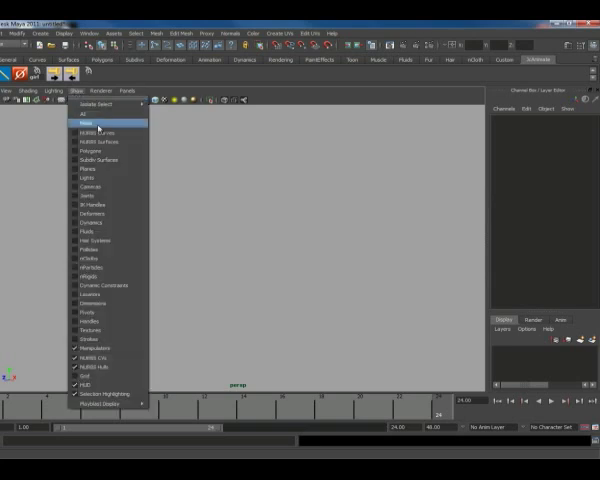
click(94, 122)
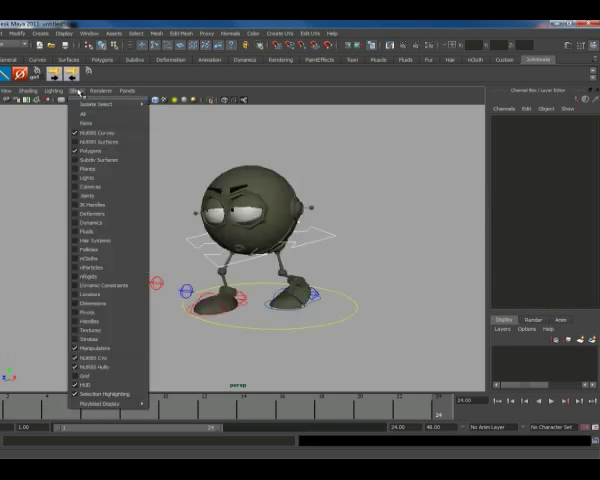